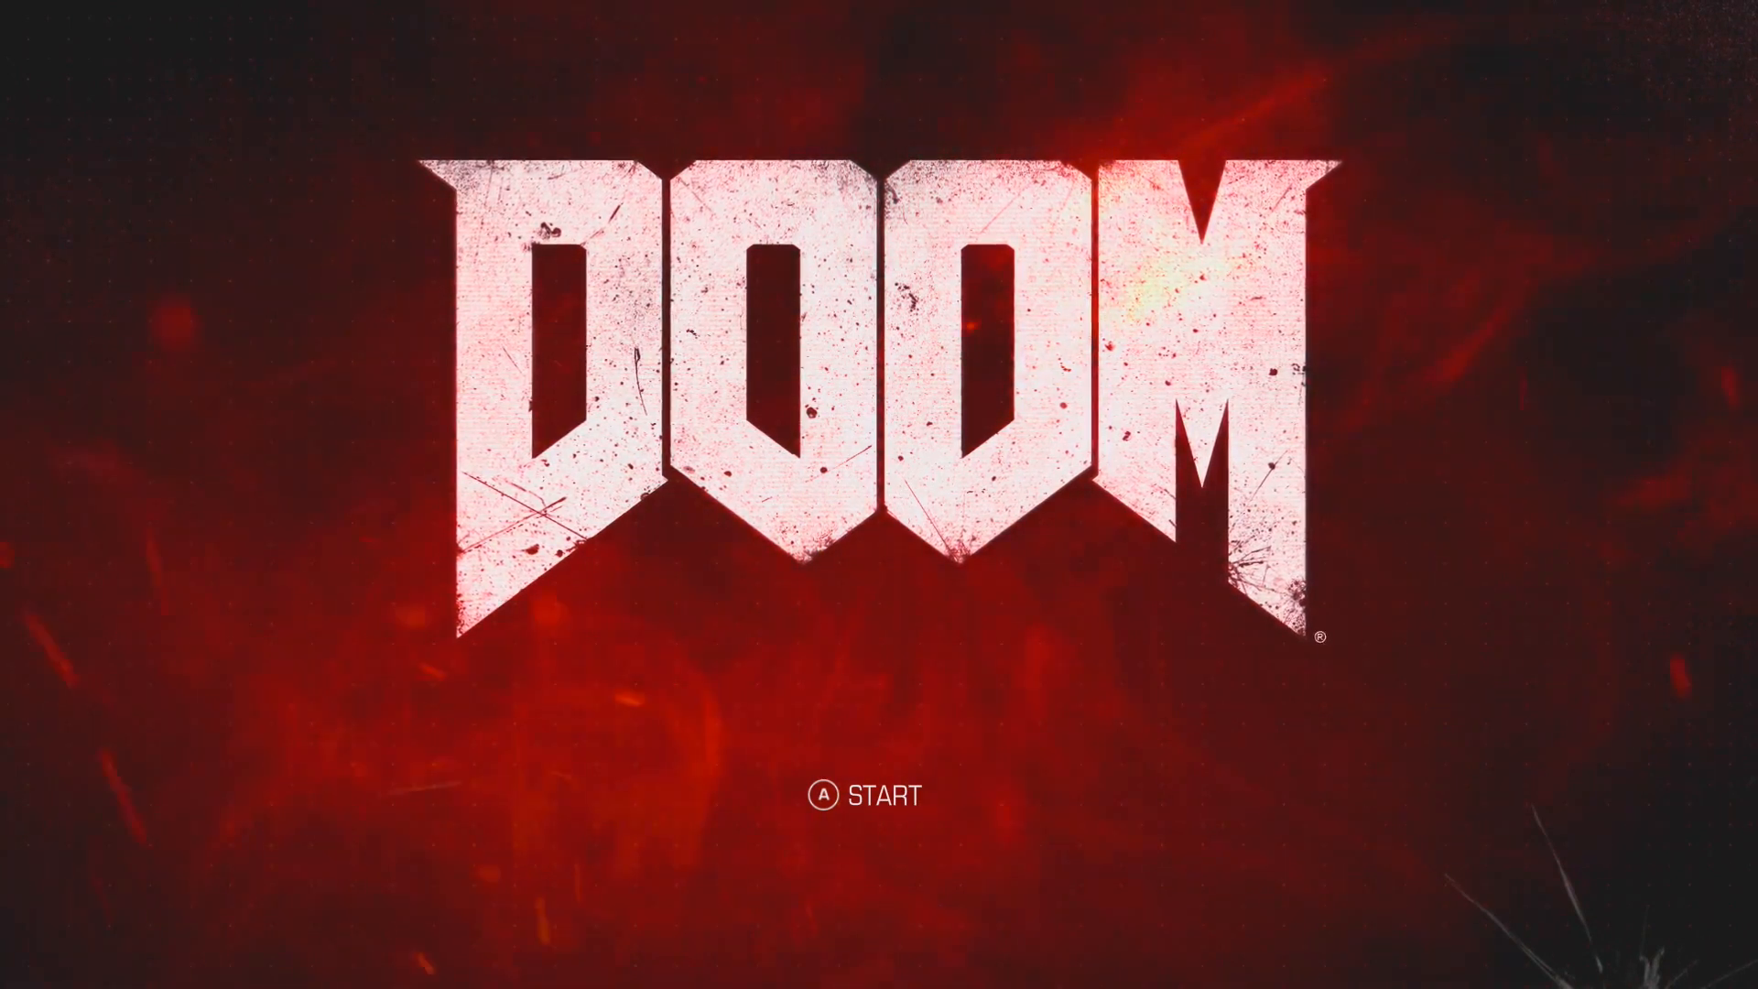
Start the game from the DOOM title screen to enter first-person combat.
key("enter")
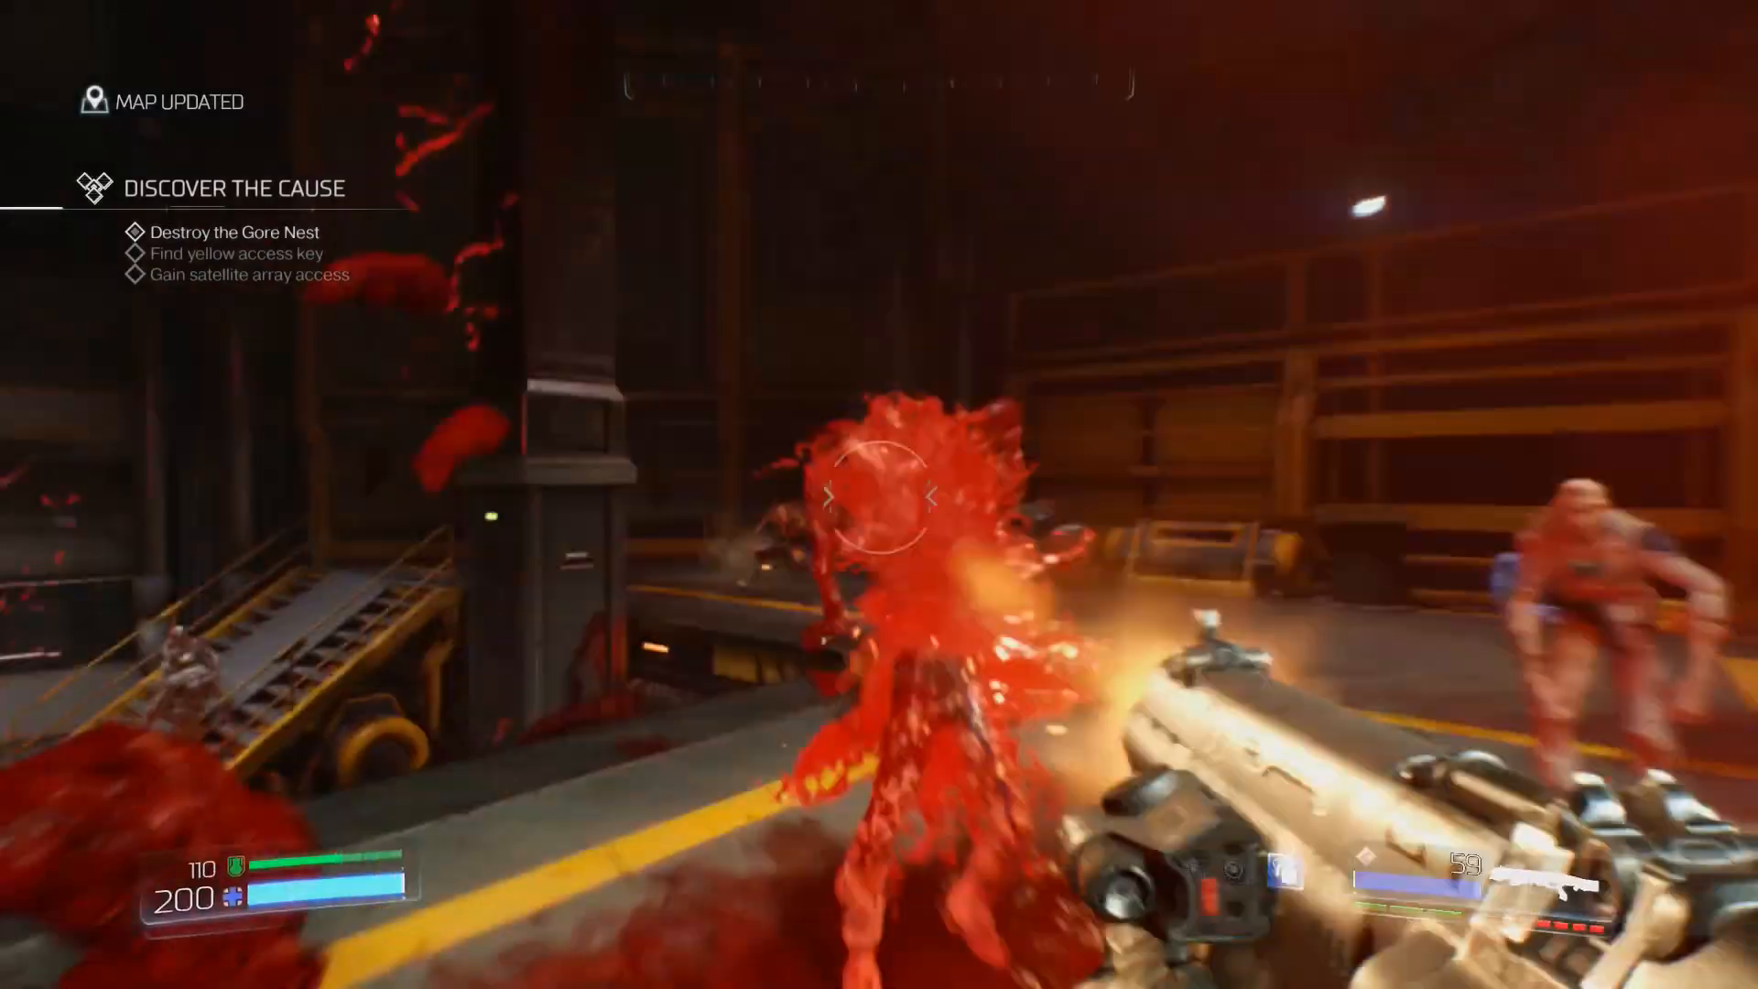